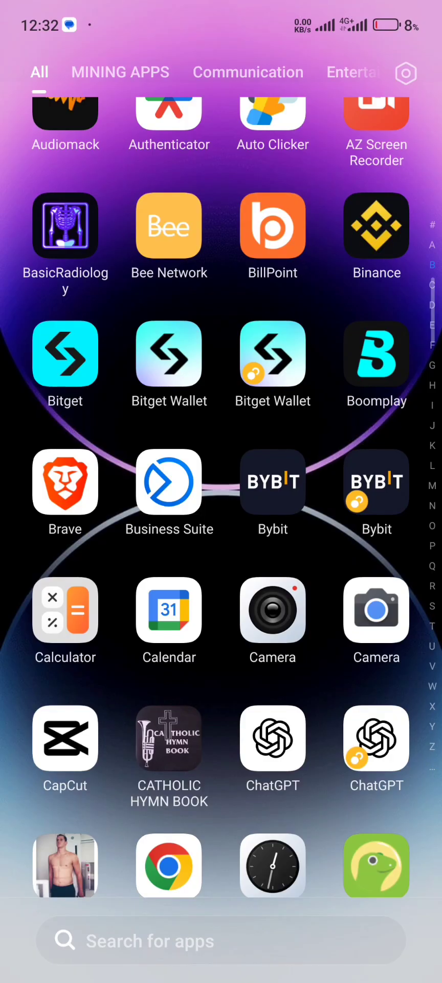
# Step: Scroll the app drawer down and launch the Delta app
pyautogui.scroll(-3)
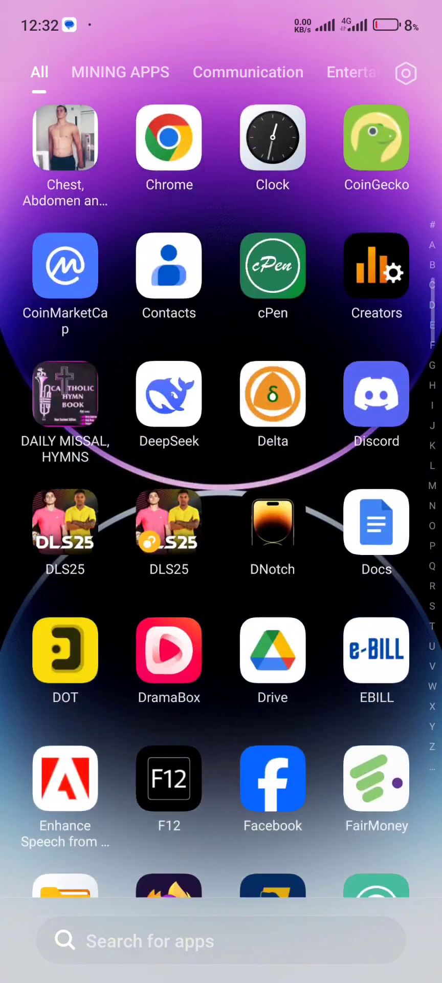
pyautogui.click(273, 393)
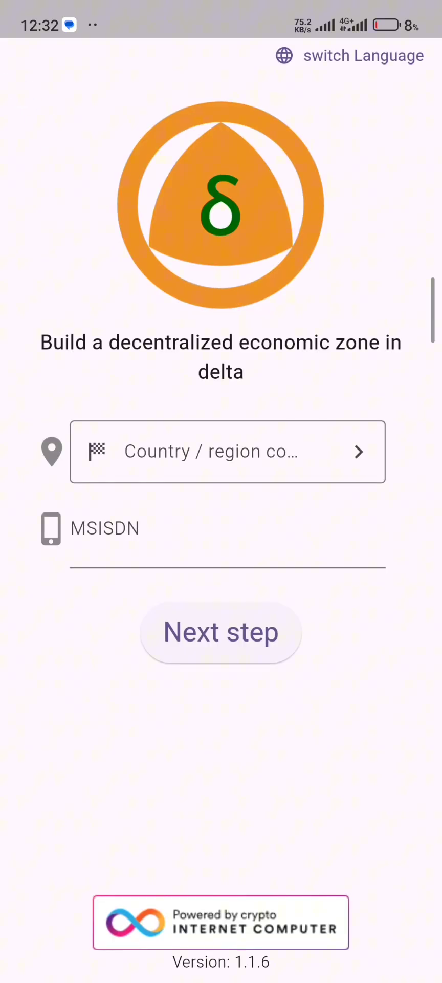
# Step: Sign in with Nigeria as country code and the phone number, then continue
pyautogui.click(227, 450)
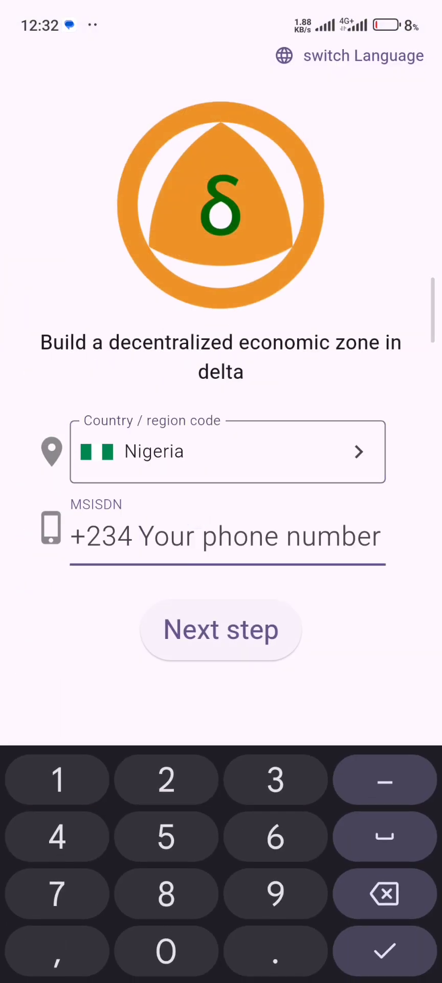
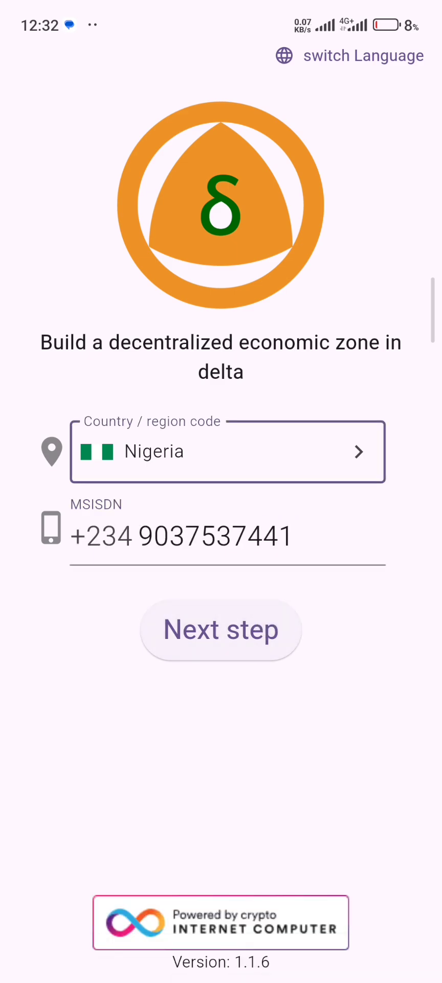
pyautogui.click(220, 630)
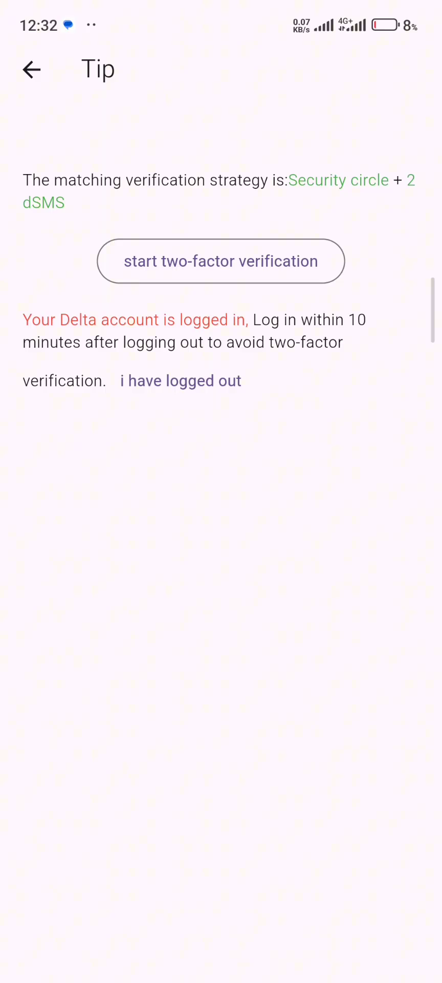
# Step: Start two-factor verification from the Tip screen
pyautogui.click(220, 261)
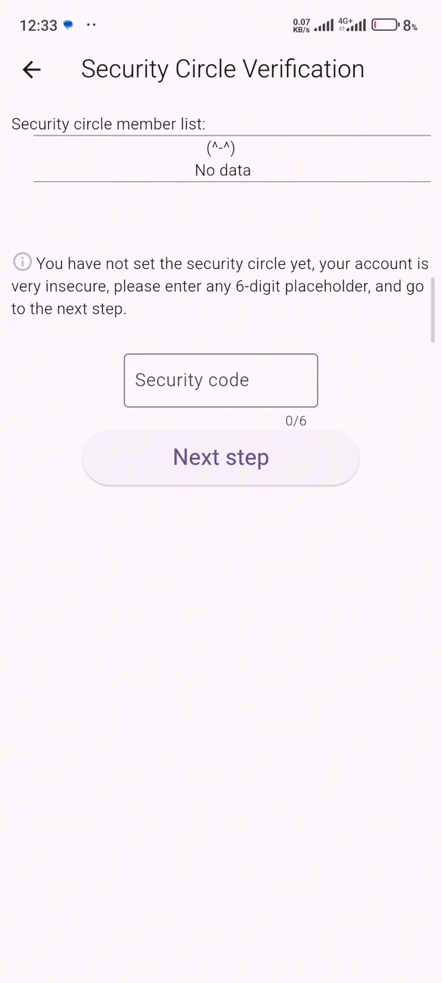
pyautogui.click(220, 380)
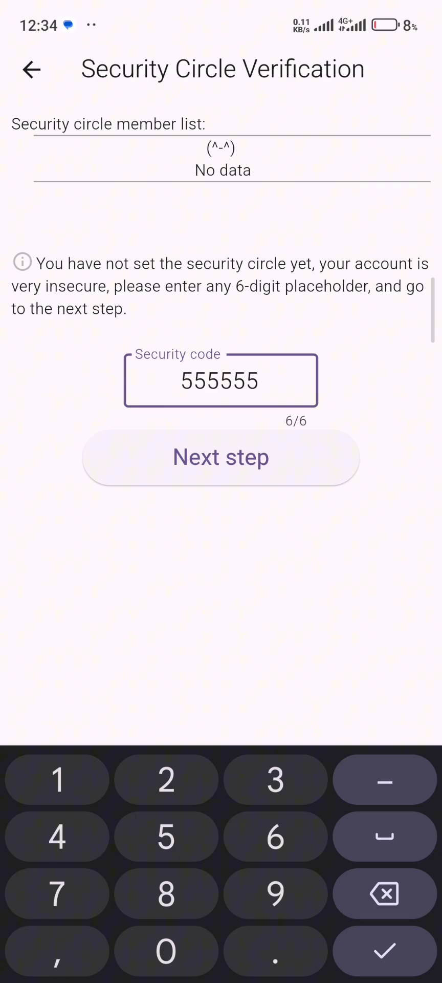
pyautogui.click(220, 457)
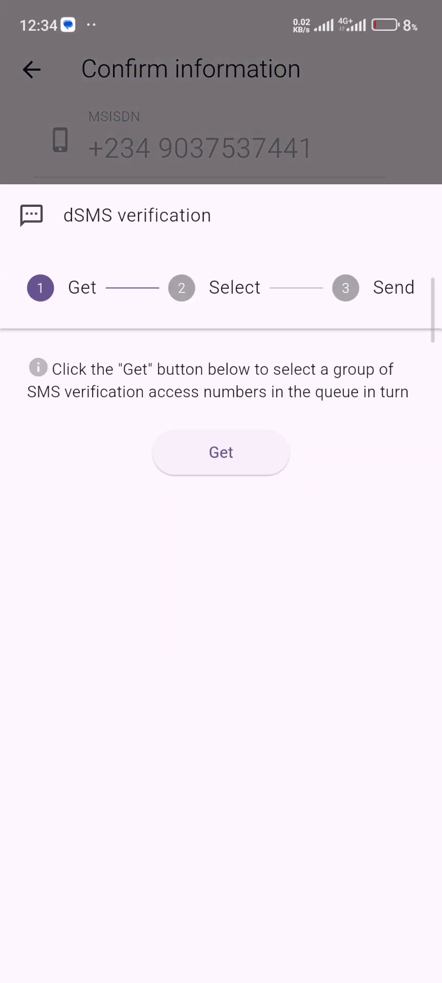
# Step: Fetch access numbers and accept the two checked MTN numbers
pyautogui.click(220, 453)
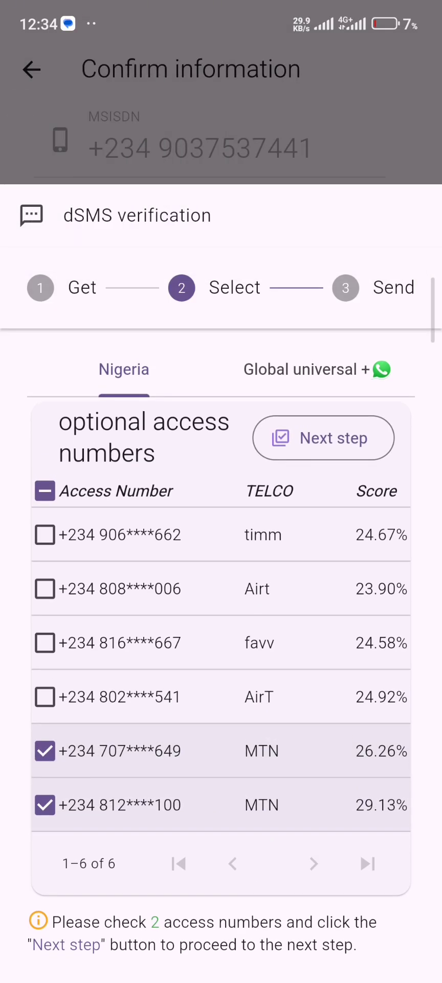
pyautogui.click(323, 438)
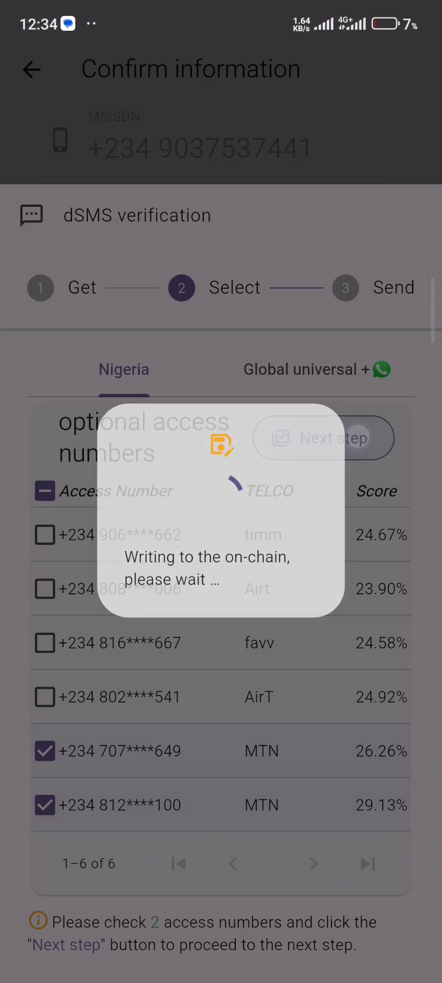
pyautogui.click(323, 437)
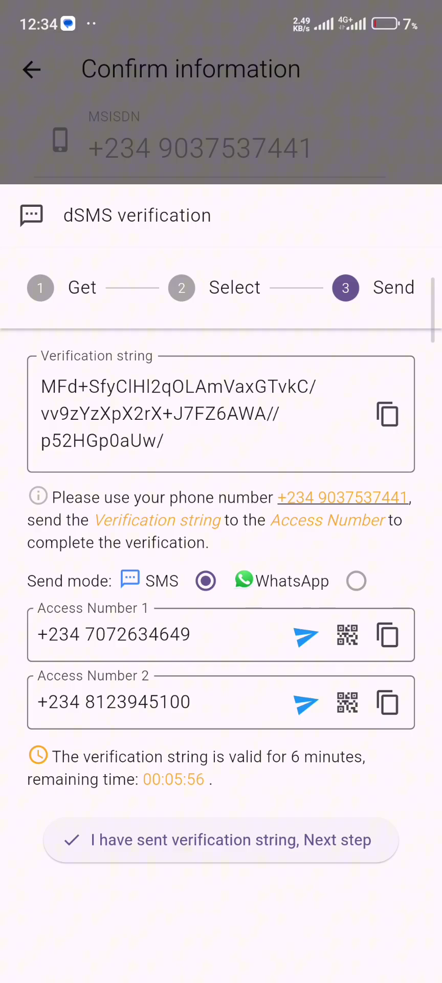
# Step: Send the verification string to Access Number 1 via SMS, opening the app chooser
pyautogui.click(386, 414)
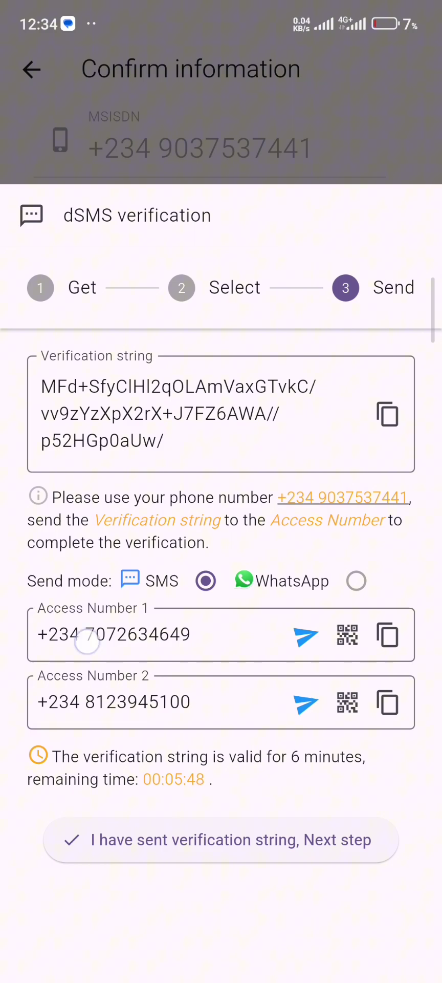
pyautogui.click(305, 636)
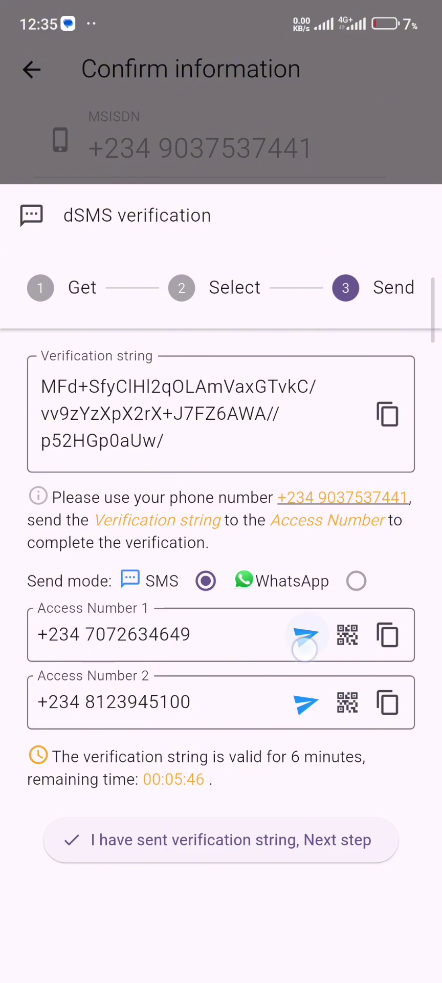
pyautogui.click(306, 636)
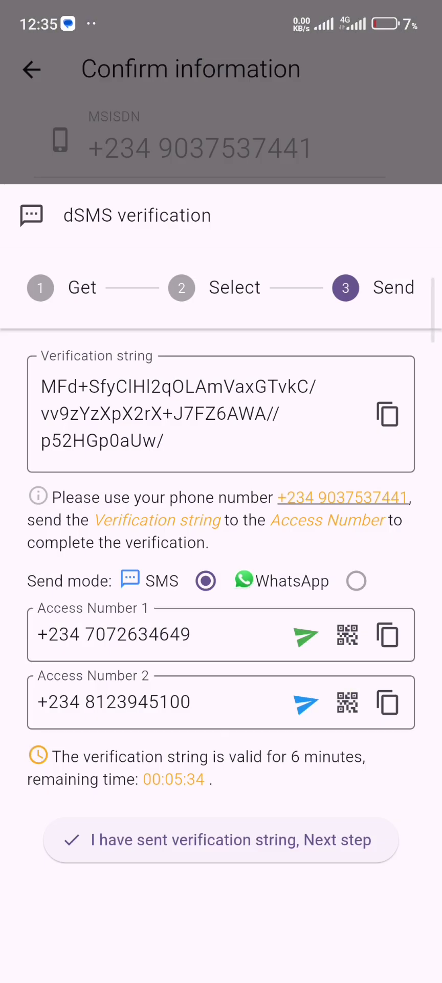
pyautogui.click(305, 635)
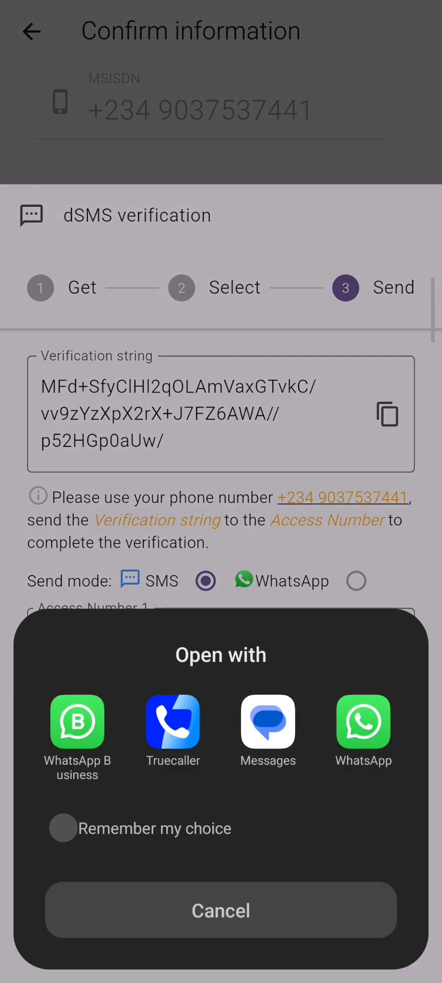
# Step: Send the prefilled SMS through Messages, then switch back to Delta
pyautogui.click(267, 722)
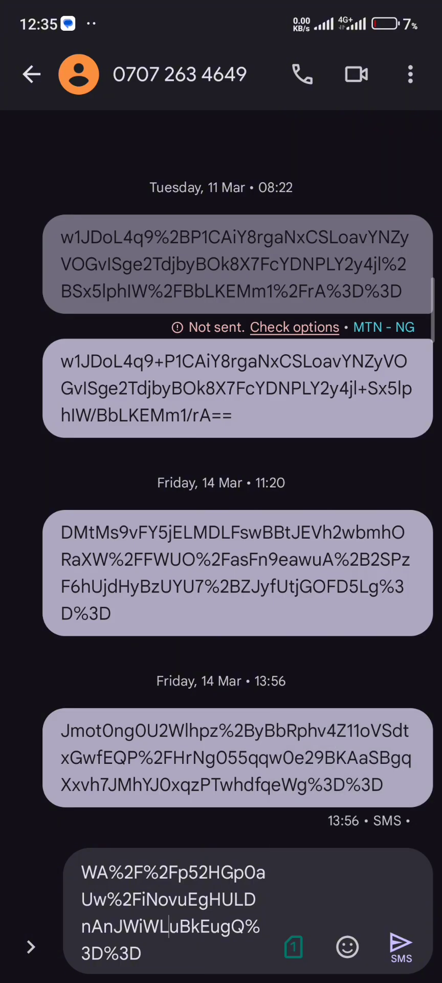
pyautogui.click(401, 946)
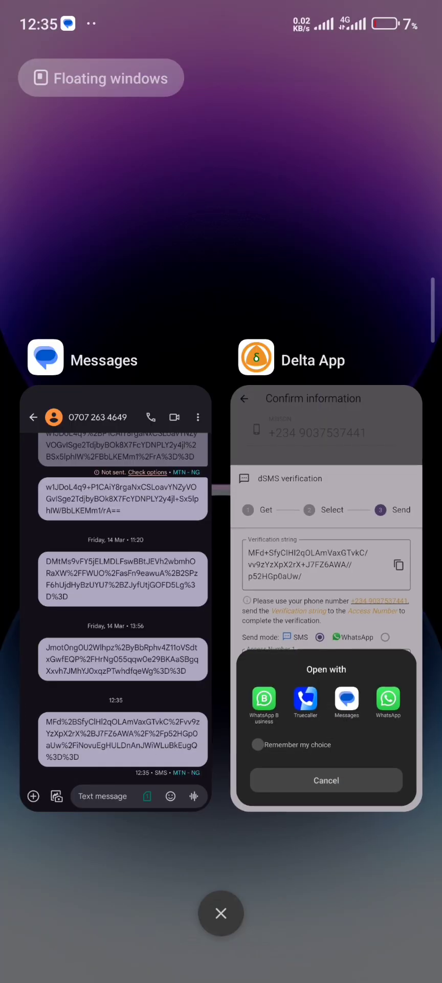
pyautogui.click(326, 780)
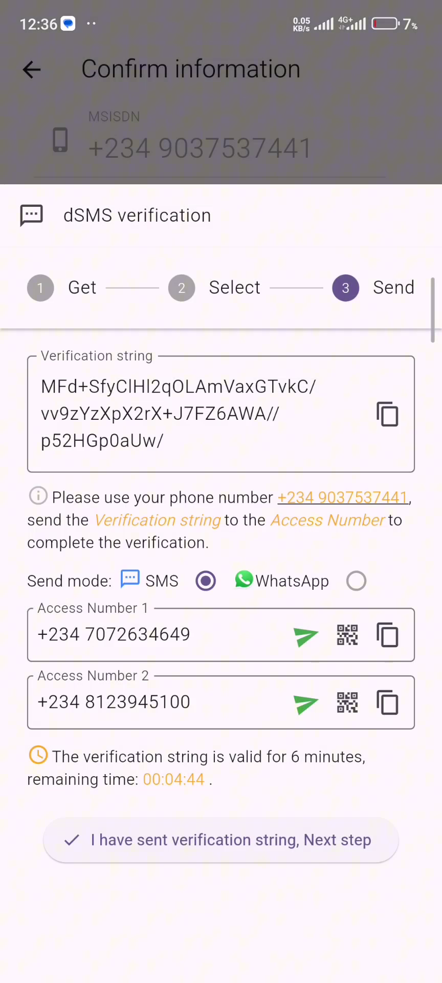
# Step: Text the verification string to Access Number 2 and return to Delta
pyautogui.click(306, 634)
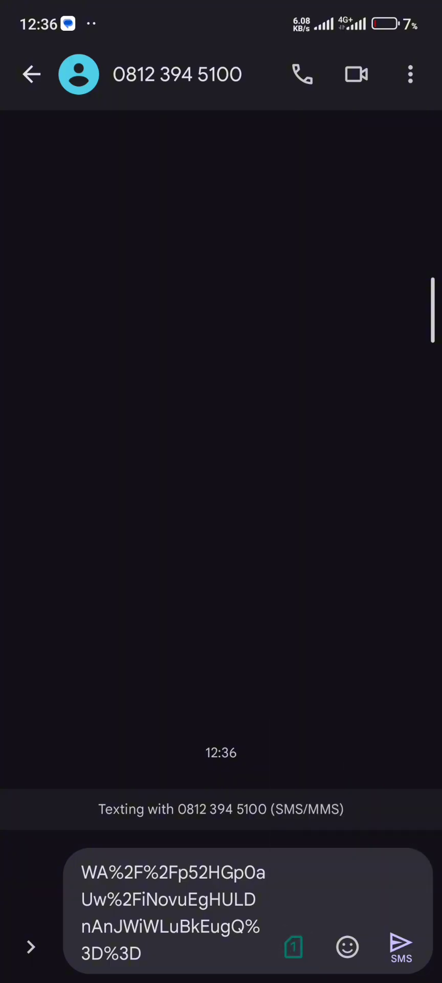
pyautogui.click(399, 947)
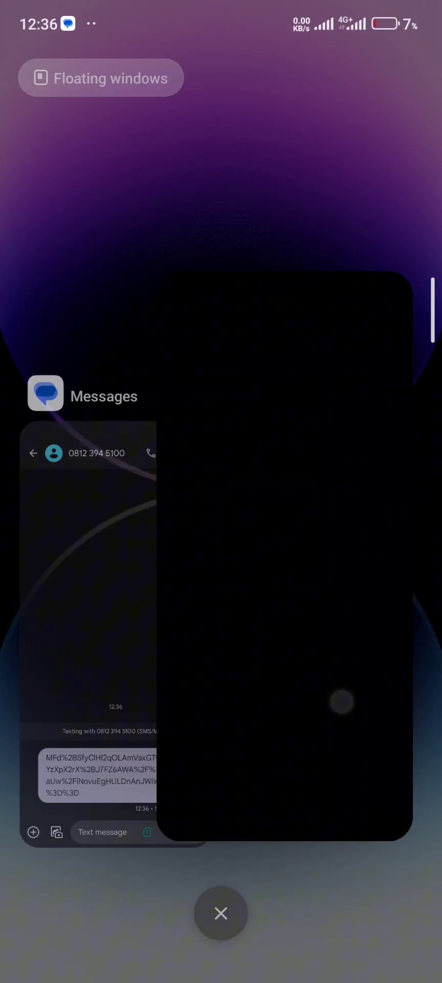
pyautogui.click(221, 913)
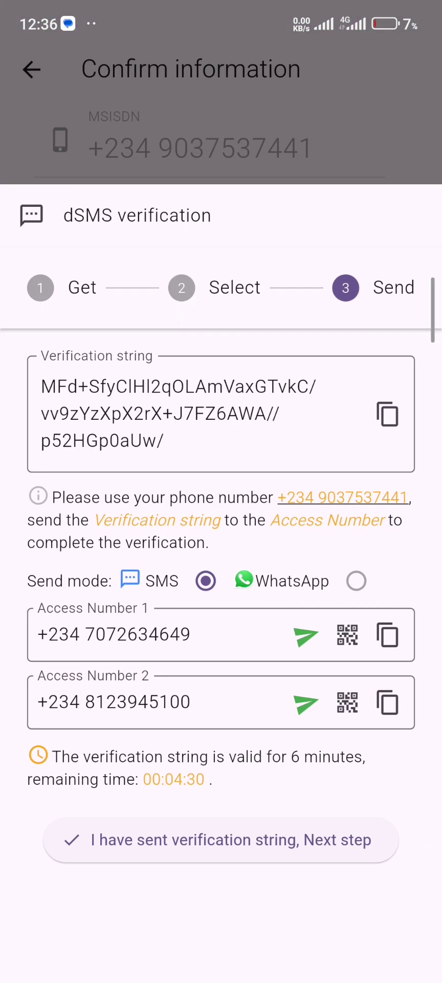
# Step: Confirm the verification strings were sent and enter the Delta home screen
pyautogui.click(220, 840)
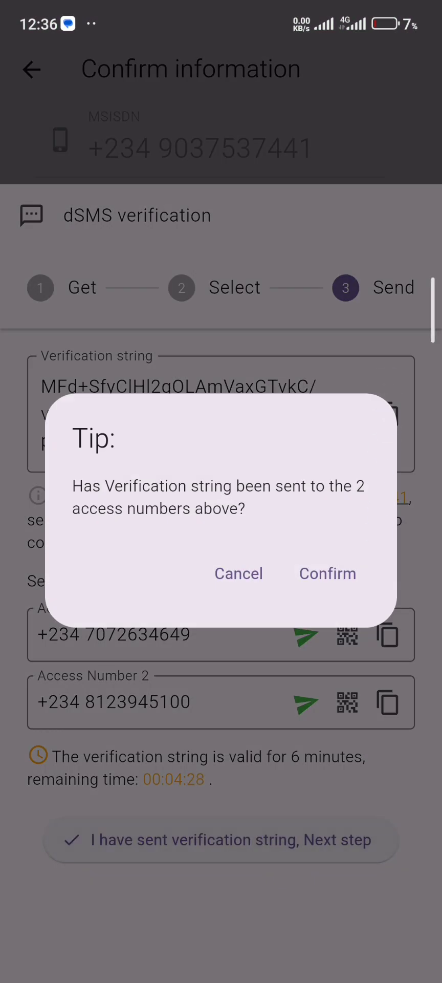
pyautogui.click(327, 573)
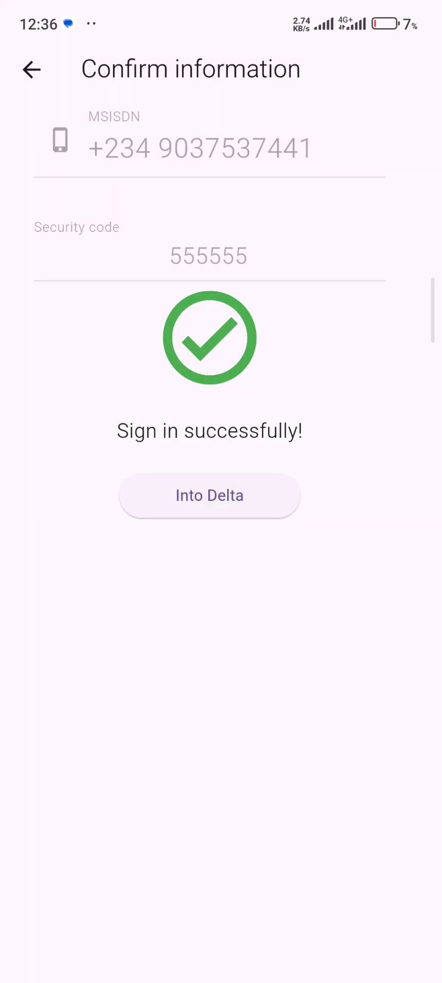
pyautogui.click(210, 496)
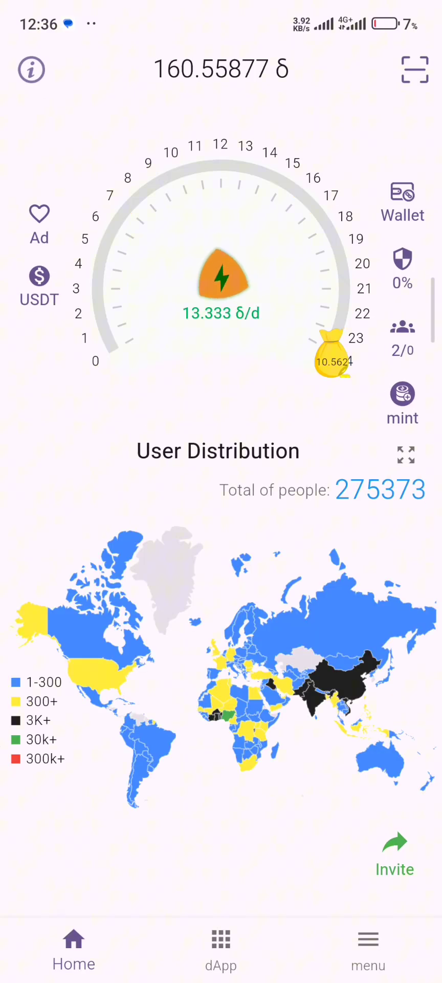
# Step: Open this round's mining information via the lightning icon and tap Mine
pyautogui.click(219, 276)
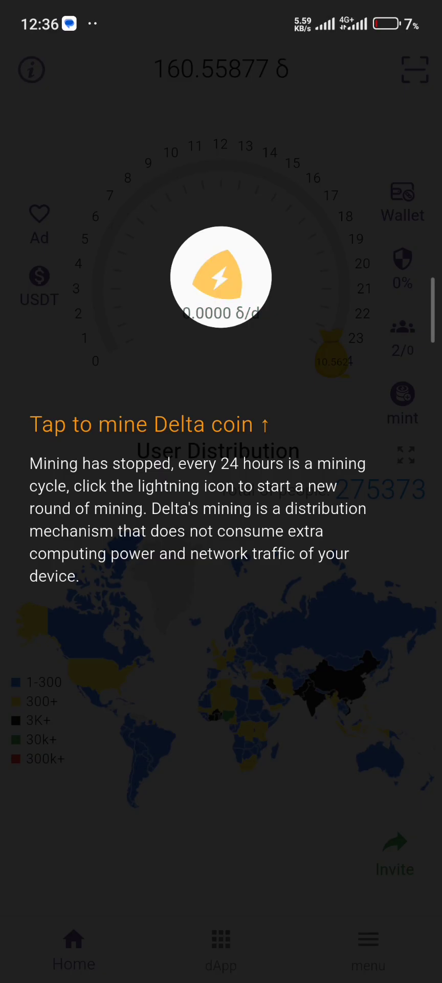
pyautogui.click(221, 277)
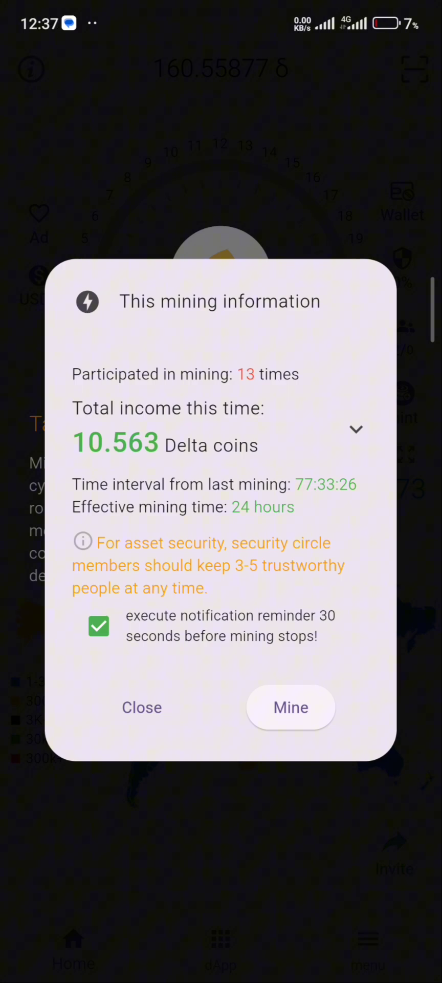
pyautogui.click(291, 708)
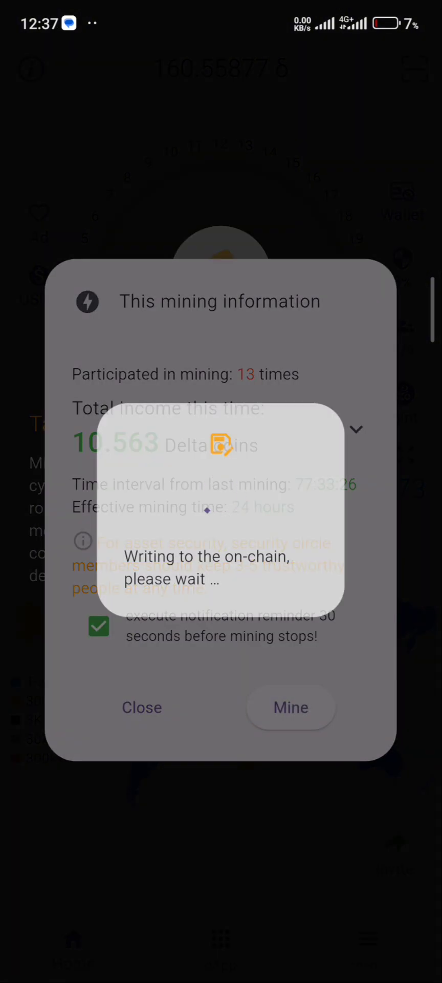